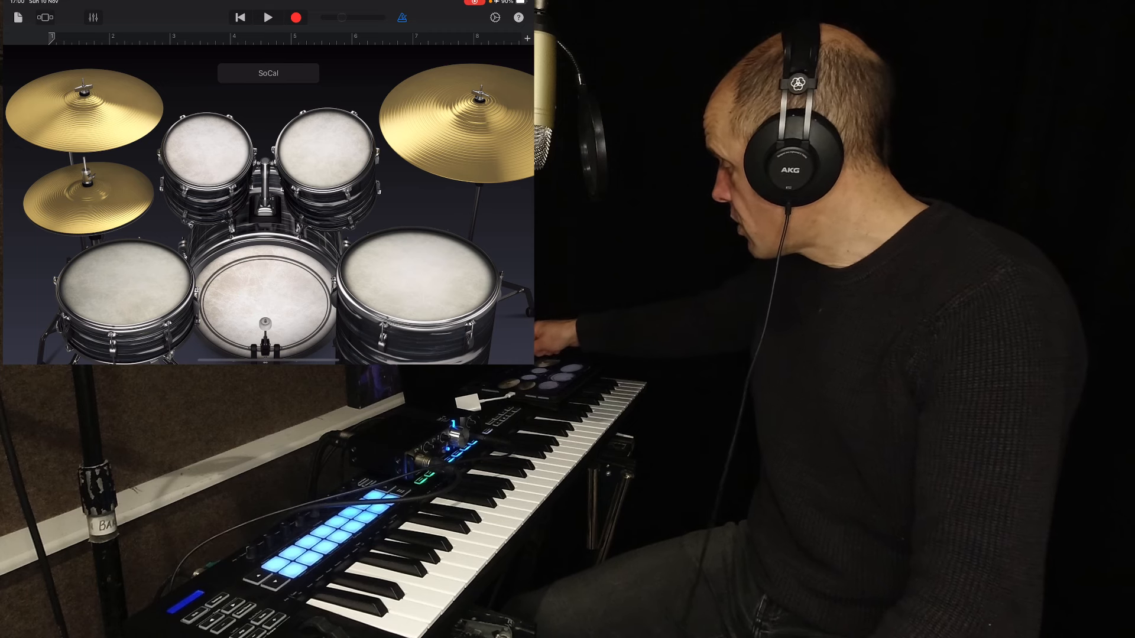
Leave the drum kit for the instrument browser and swipe past Audio Recorder to Bass
{"action": "left_click", "coordinate": [267, 17]}
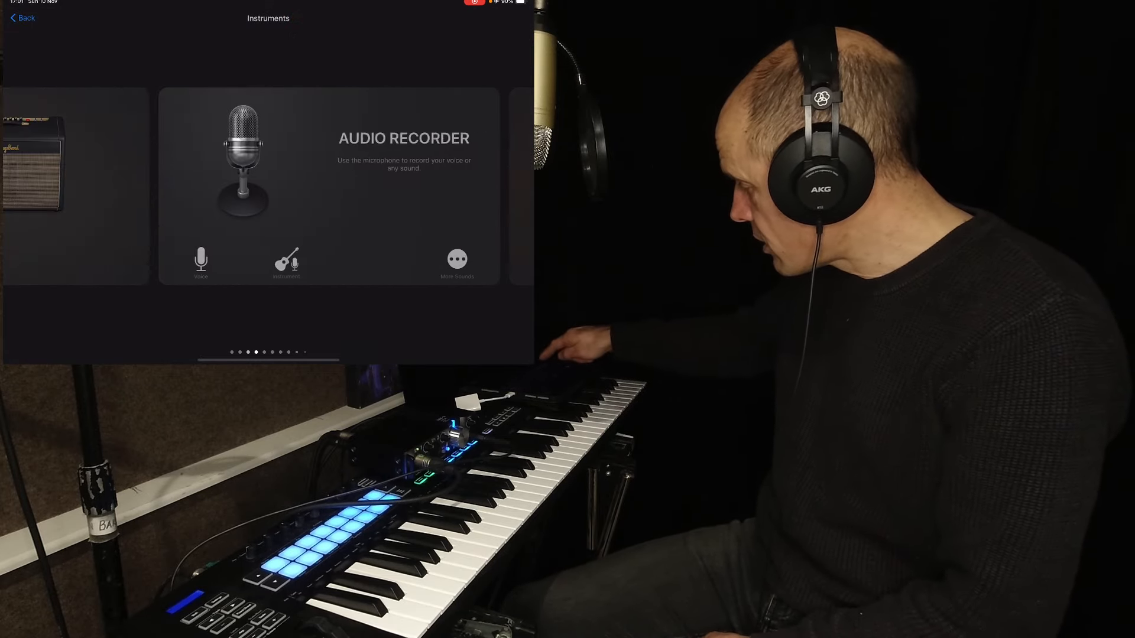
{"action": "scroll", "scroll_direction": "left", "scroll_amount": 3}
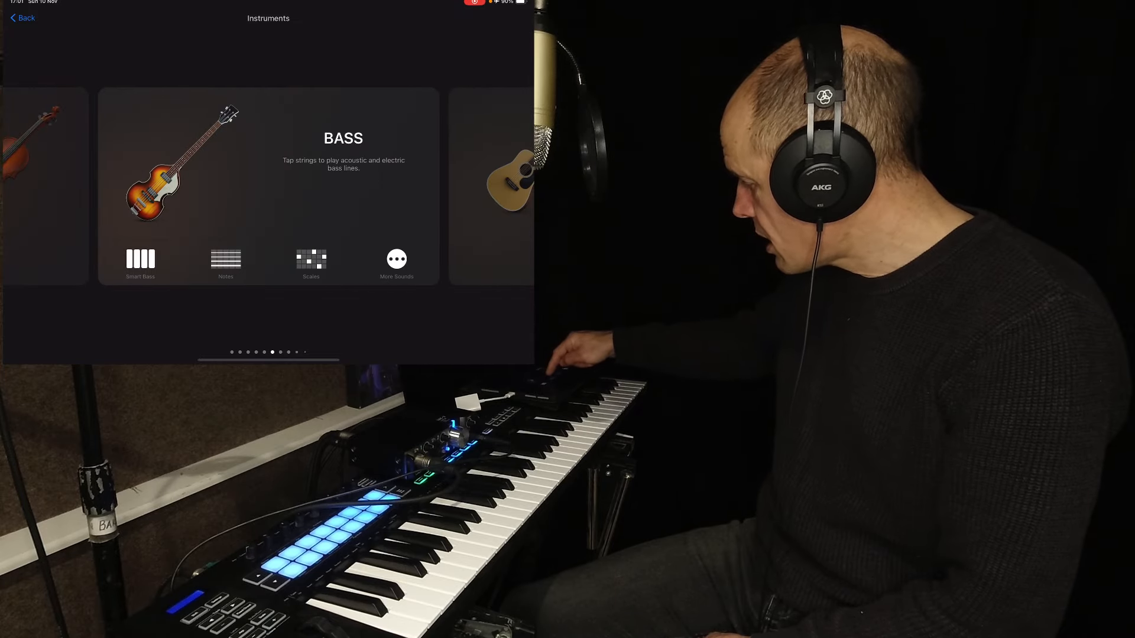